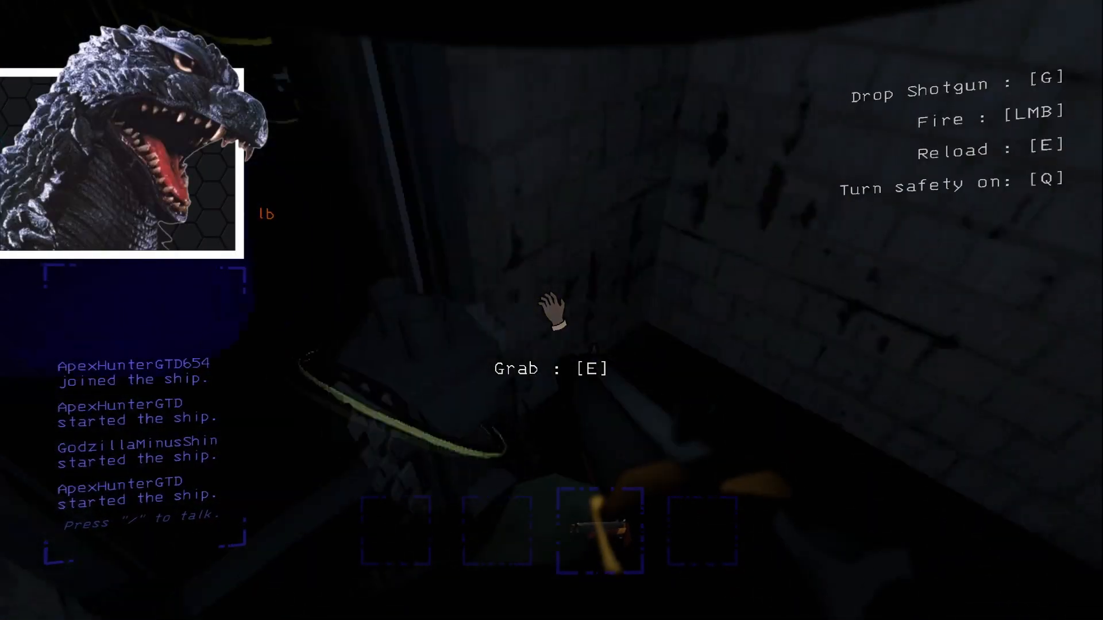
{"action": "key", "text": "e"}
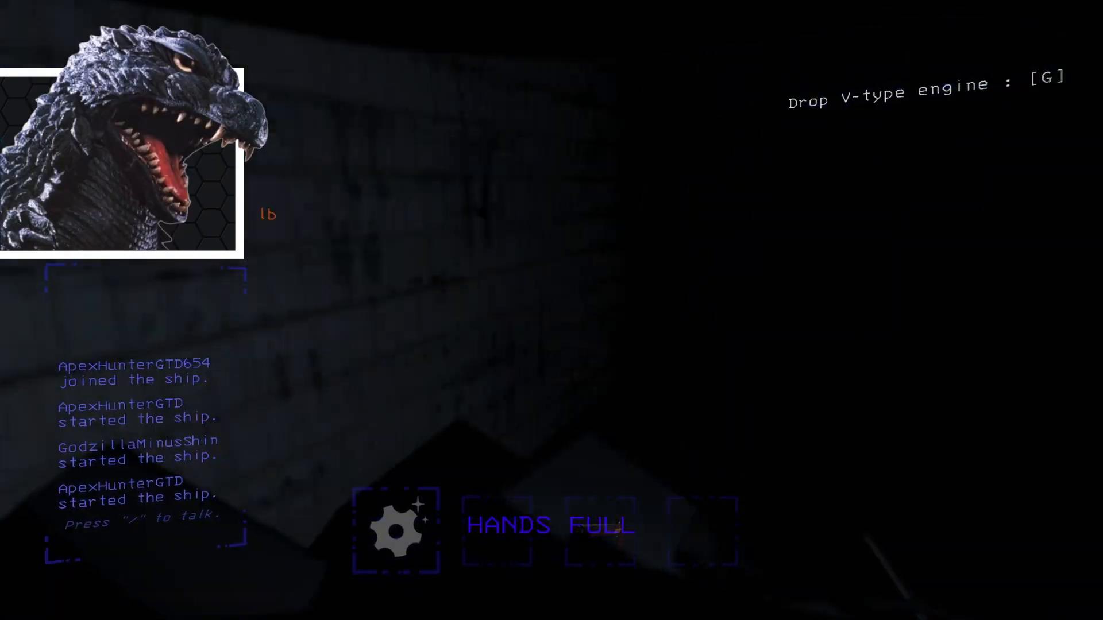